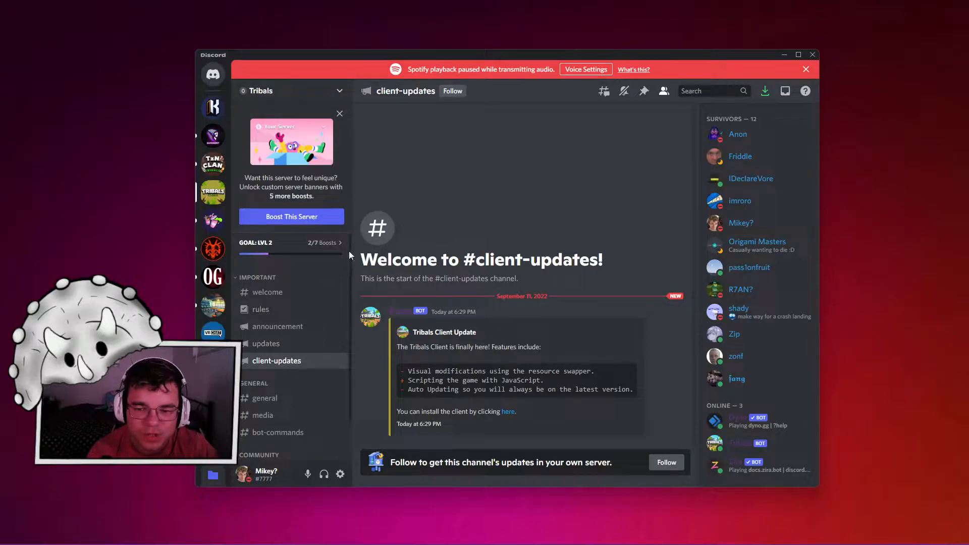
mouse_move(504, 418)
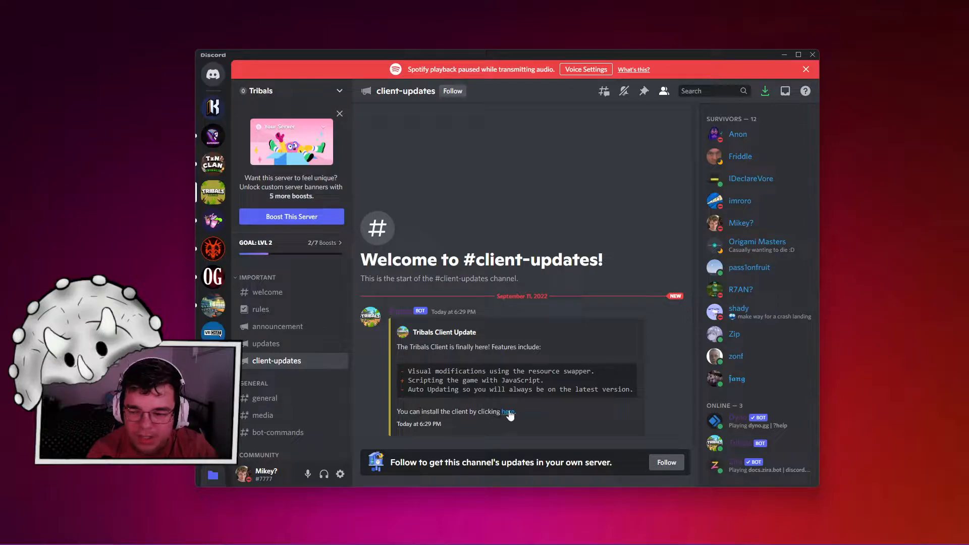
Follow the 'here' install link in the Tribals Client Update post in #client-updates.
click(508, 411)
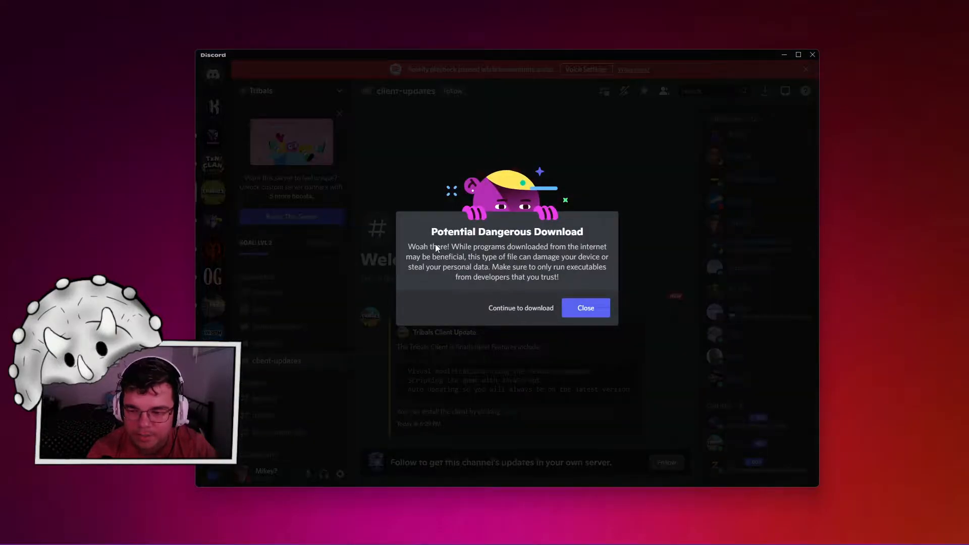
mouse_move(486, 249)
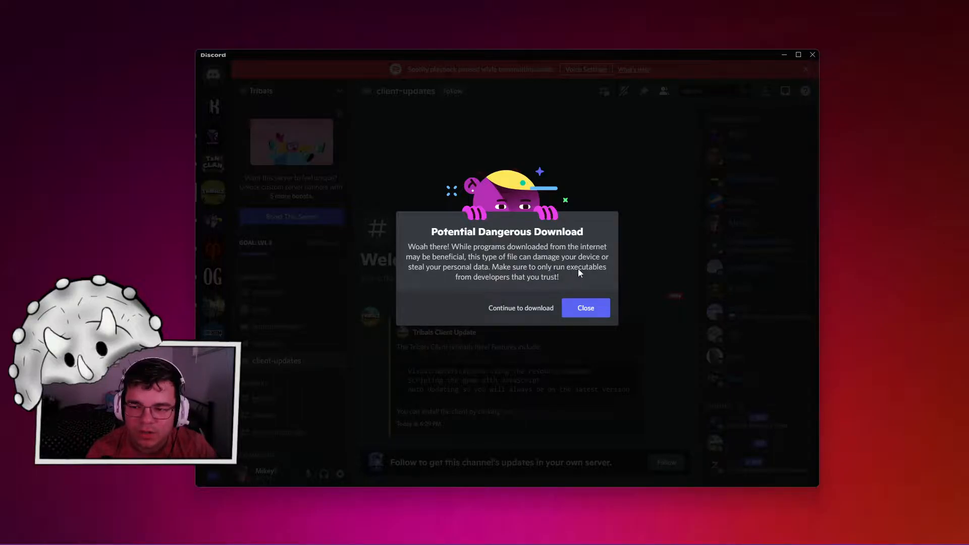
mouse_move(582, 273)
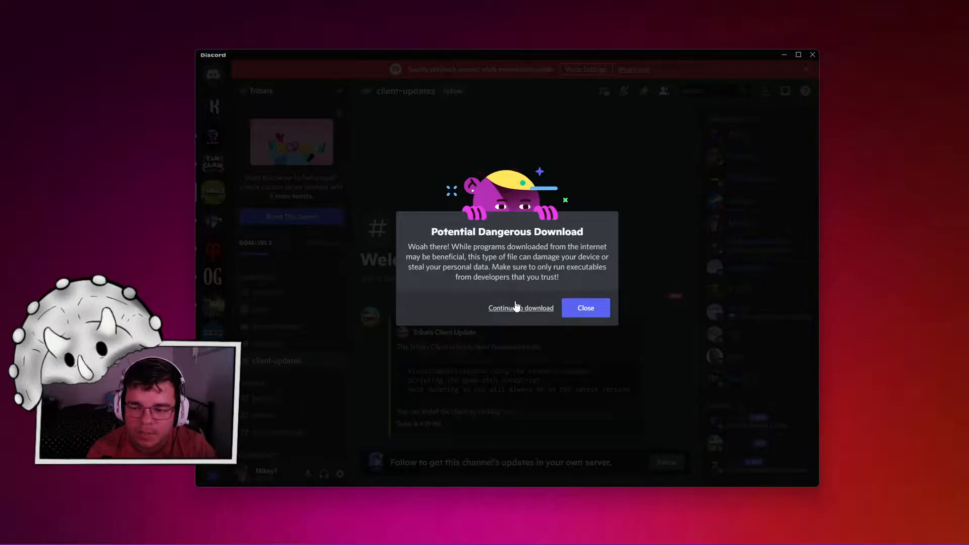
Continue past the dangerous-download warning so Firefox downloads TribalsClientSetup.rar.
click(521, 308)
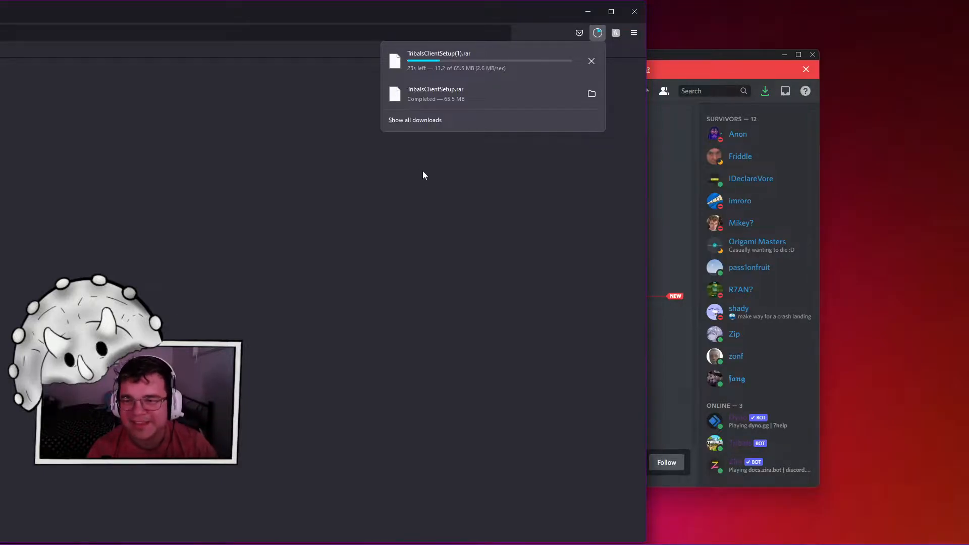
mouse_move(413, 185)
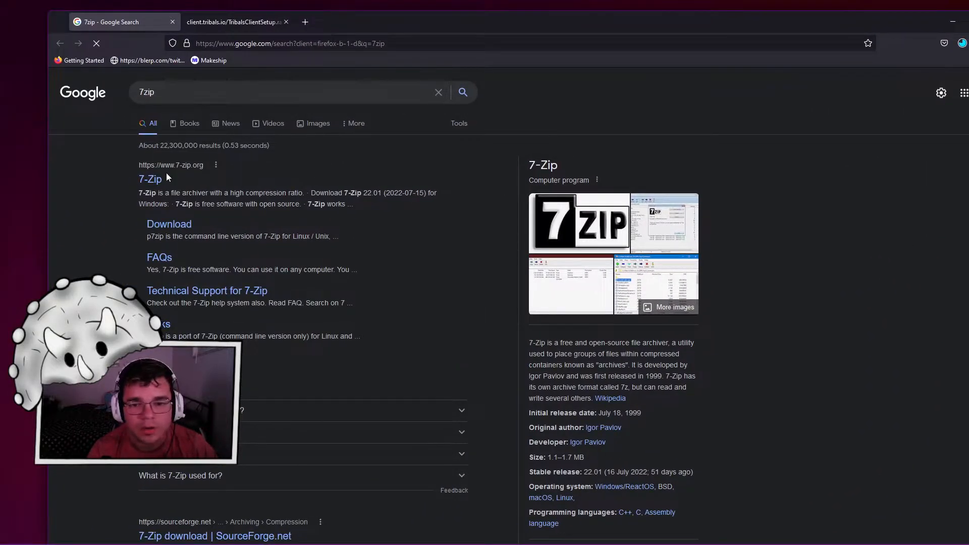
click(150, 180)
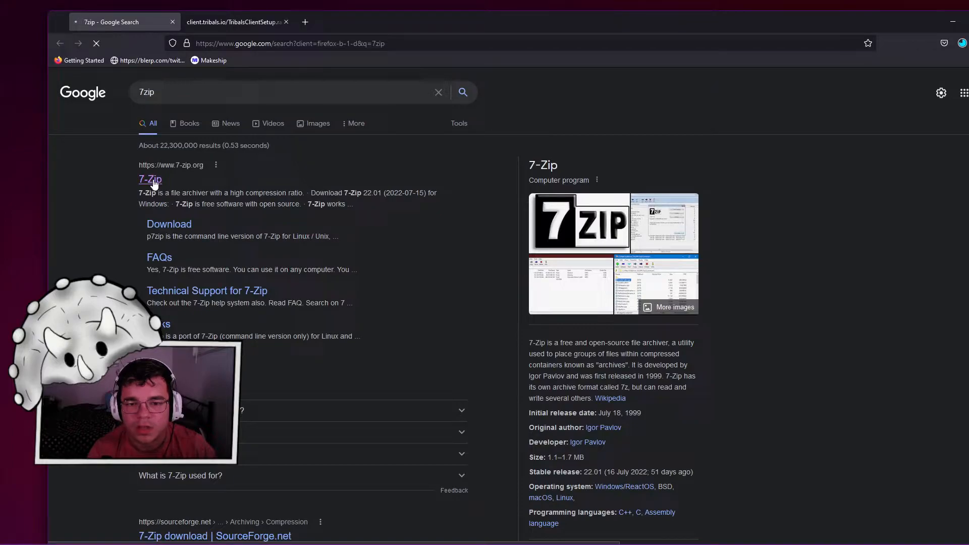
click(149, 180)
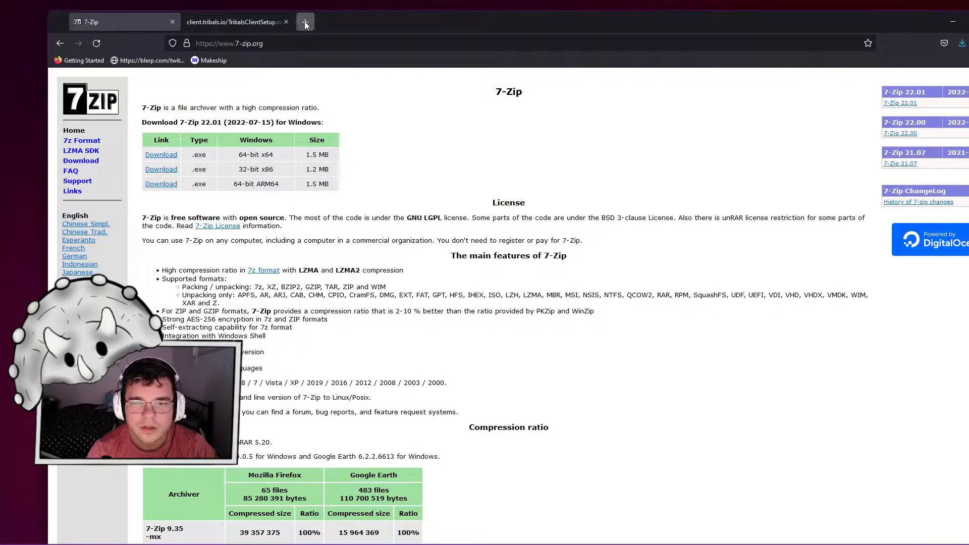
click(305, 22)
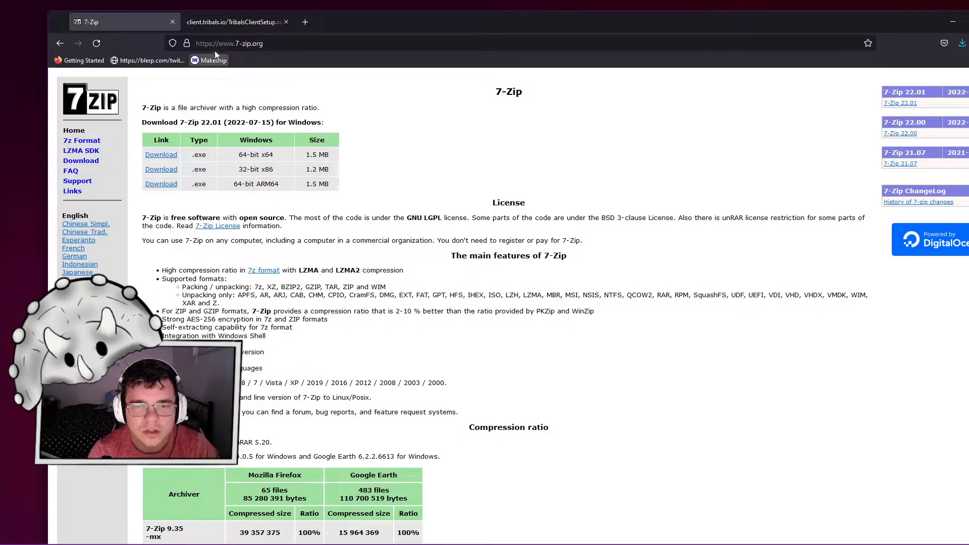
From the client.tribals.io tab, show TribalsClientSetup(1).rar in its Downloads folder via the download history.
click(233, 21)
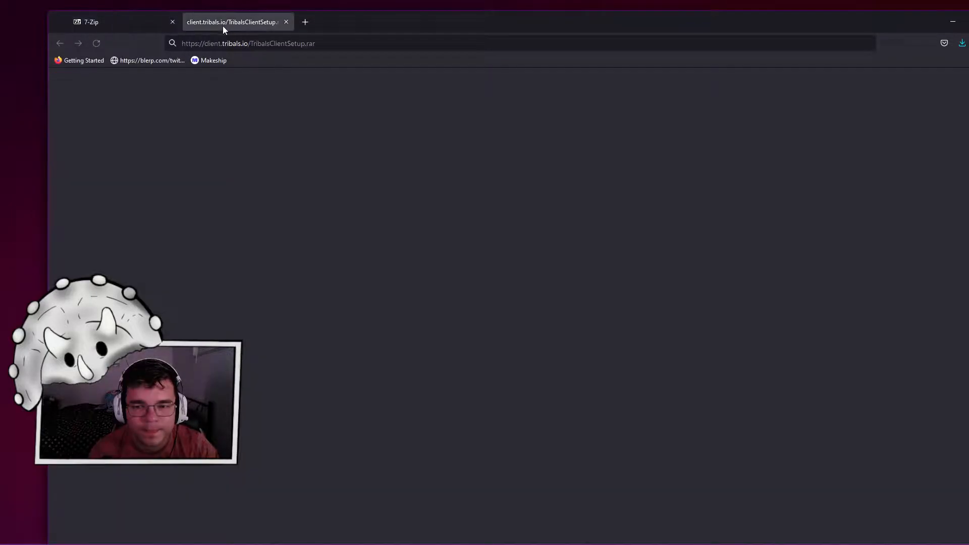
click(964, 44)
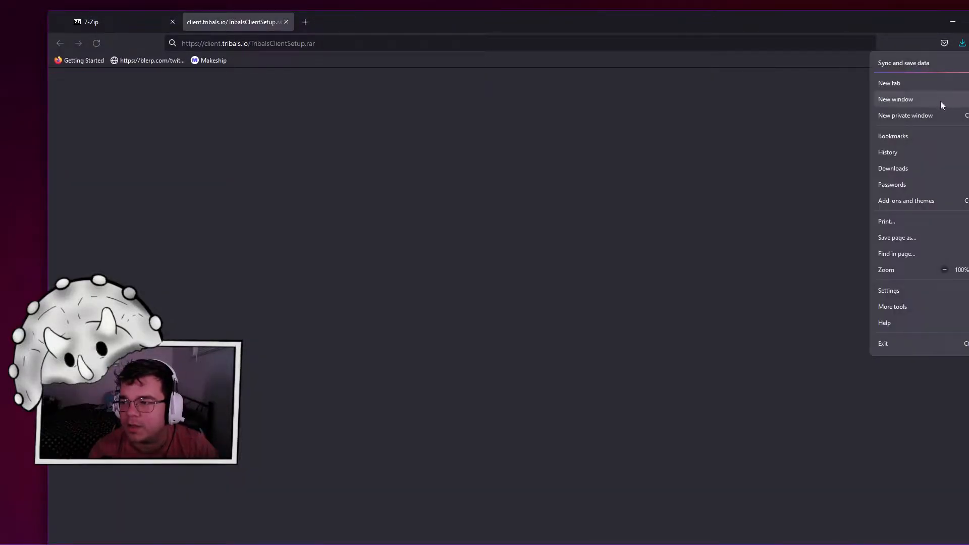
click(685, 189)
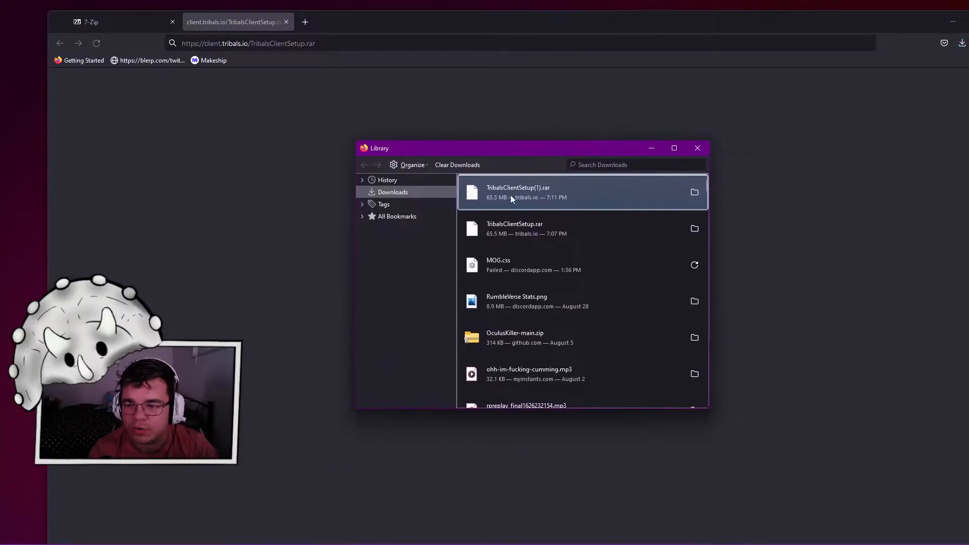
mouse_move(539, 190)
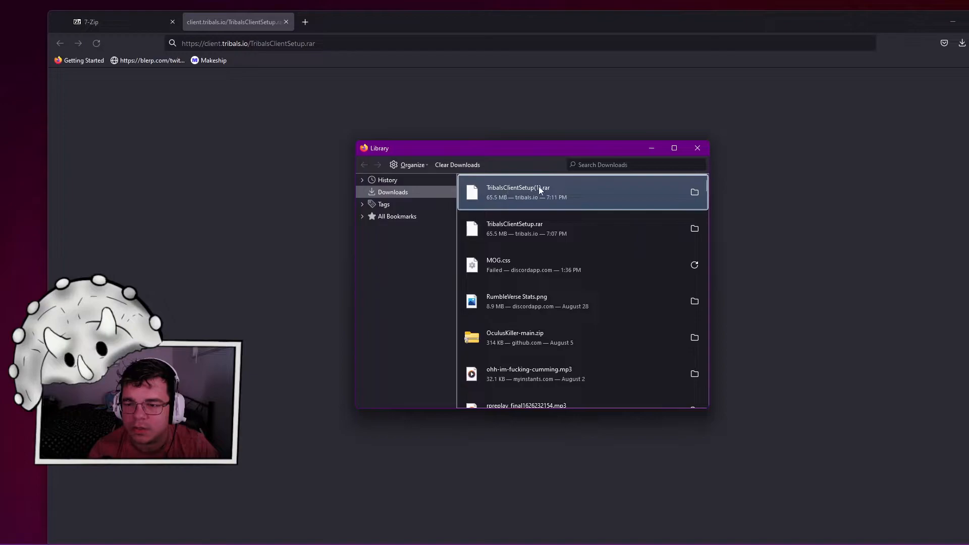
mouse_move(694, 192)
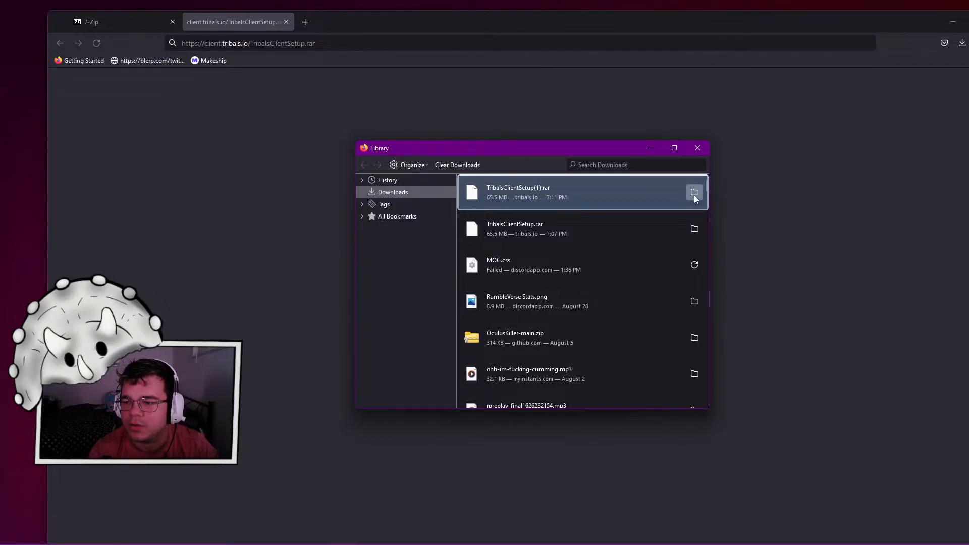
click(695, 192)
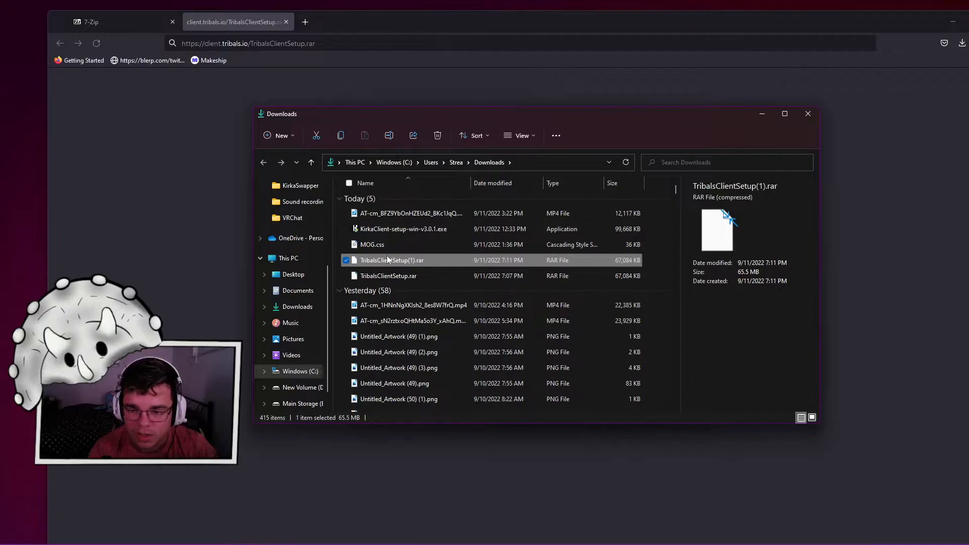
Extract the .rar archive here with 7-Zip from the Show more options menu.
right_click(392, 259)
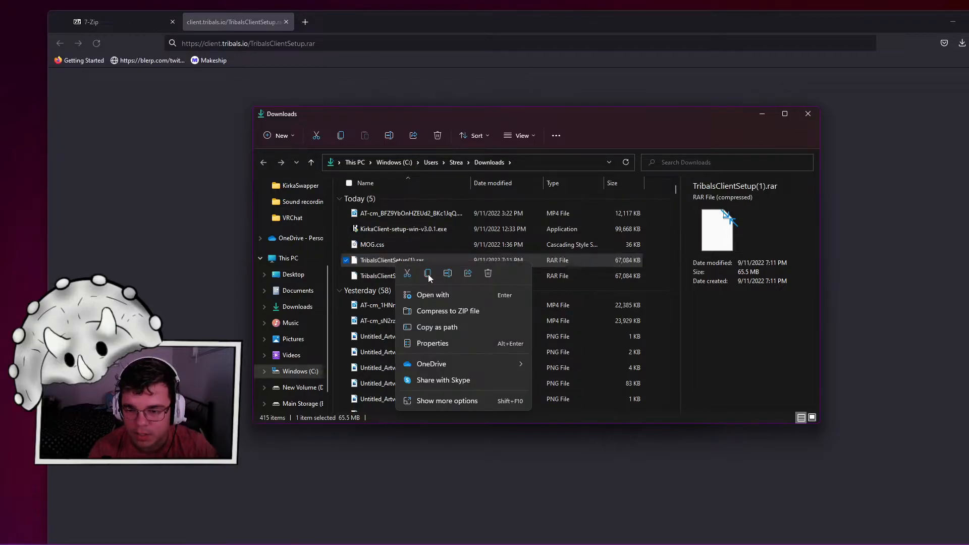
click(447, 401)
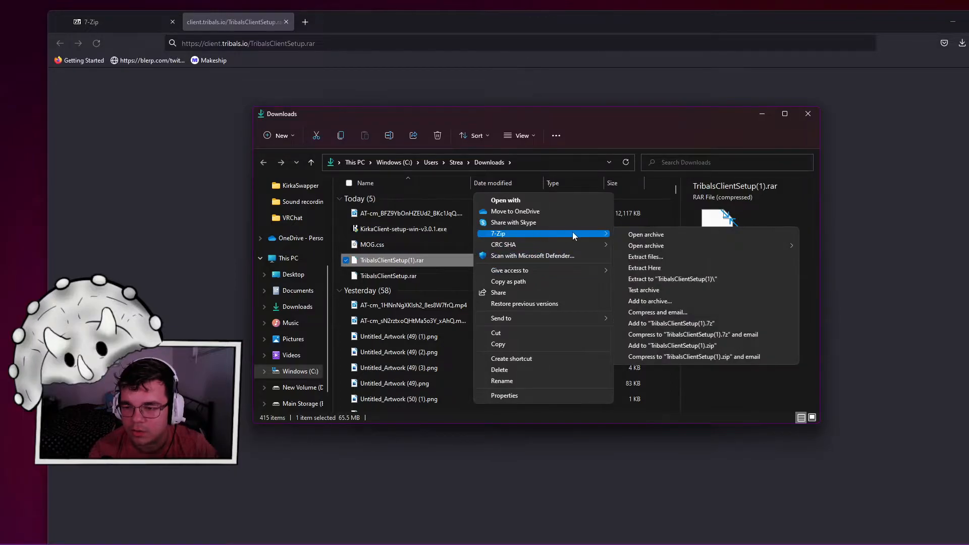
click(644, 268)
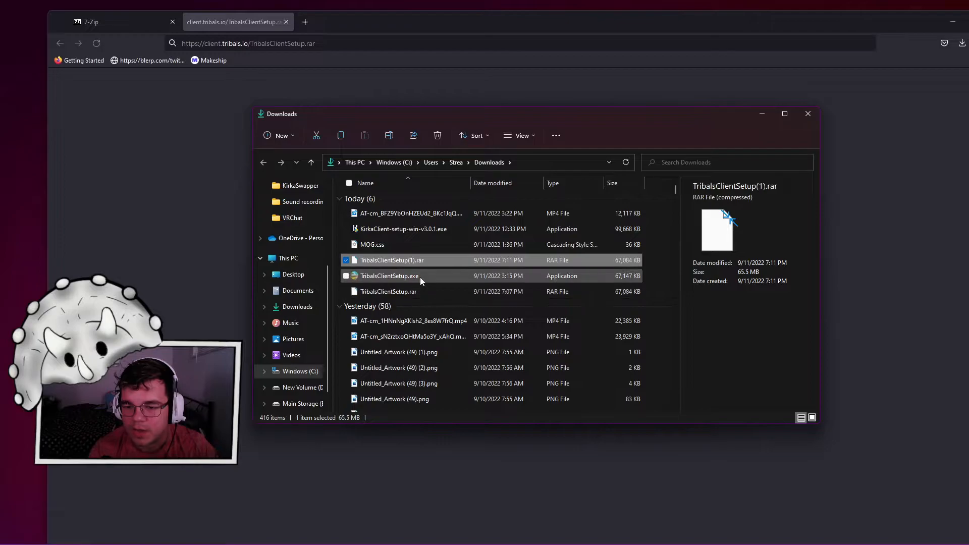
Launch the extracted TribalsClientSetup.exe installer.
click(390, 276)
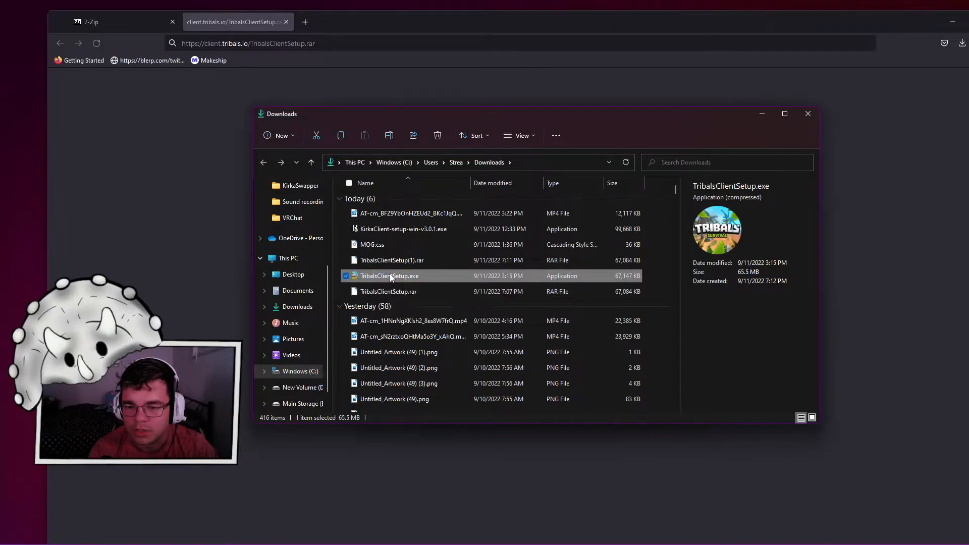
double_click(389, 276)
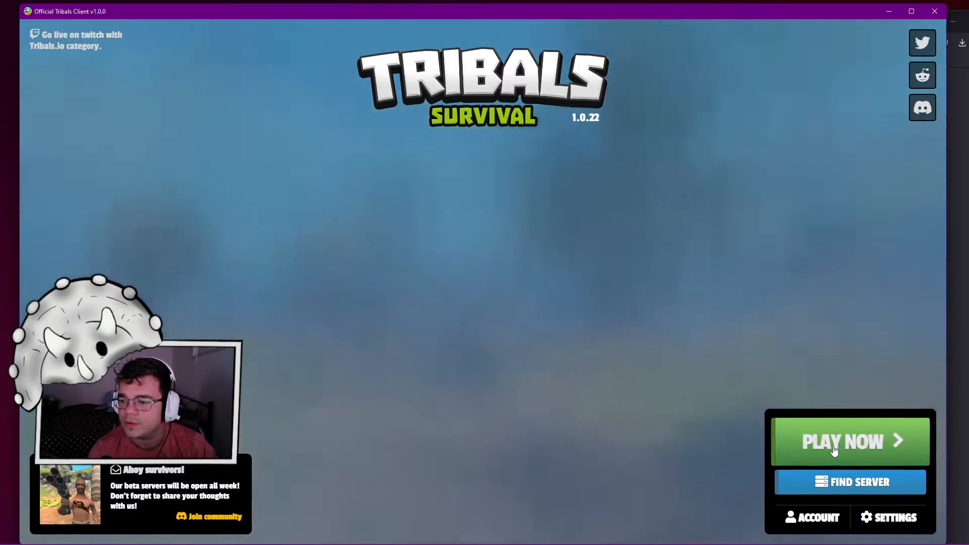
Choose PLAY NOW and JOIN the server as Guest 2.
click(850, 441)
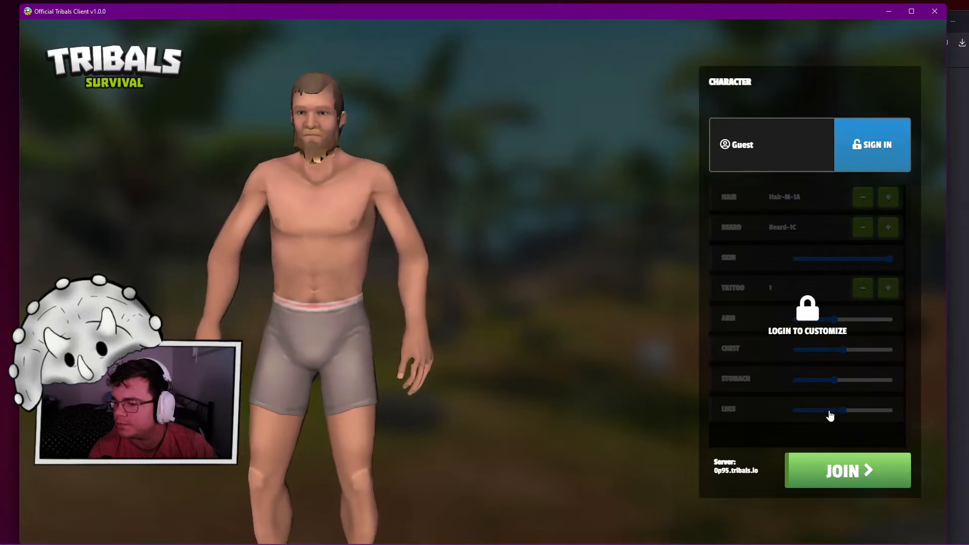
click(847, 471)
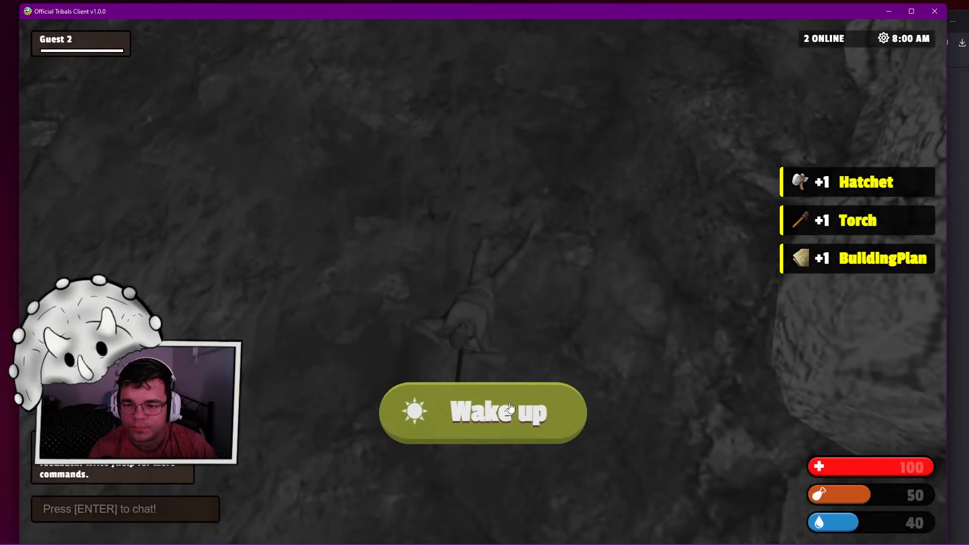
Wake up and walk across the beach with A and S, selecting hotbar slot 3.
click(483, 412)
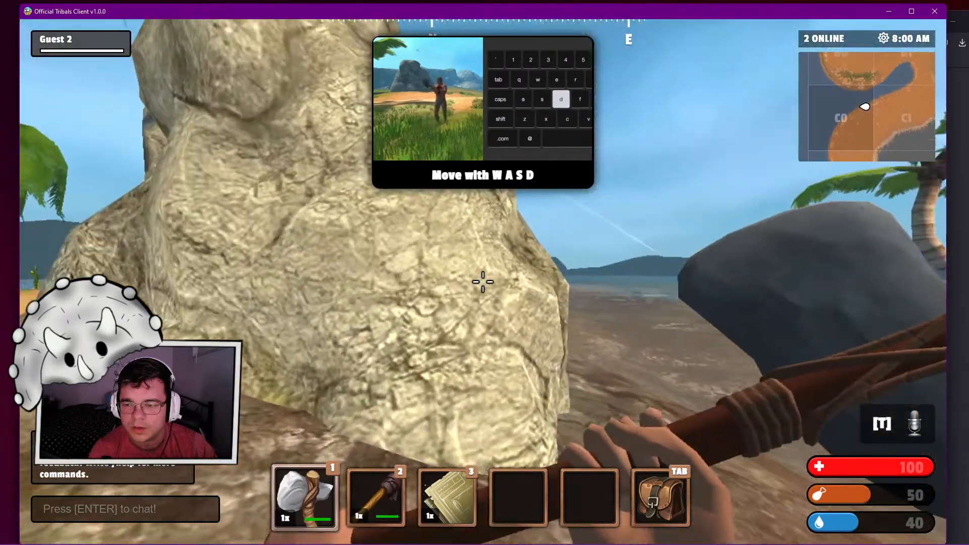
key(a)
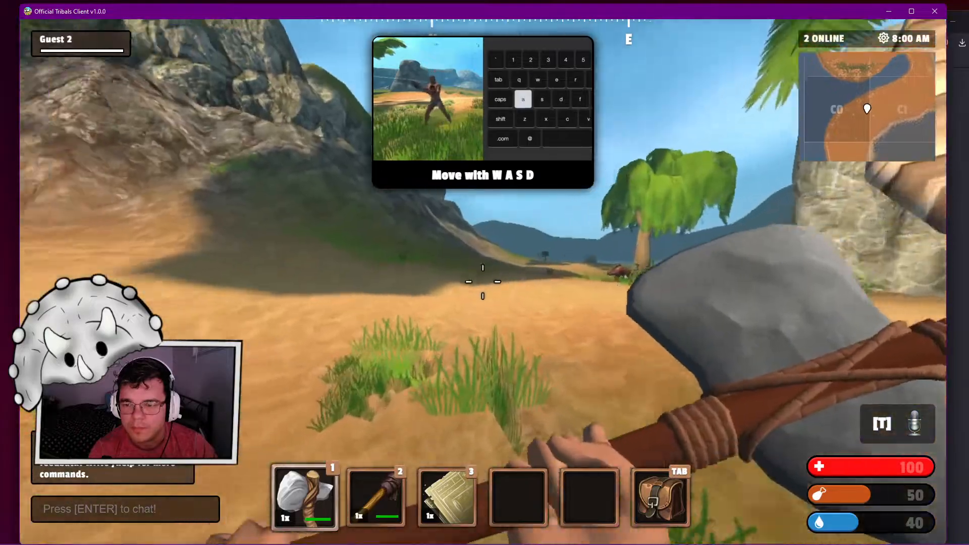
key(s)
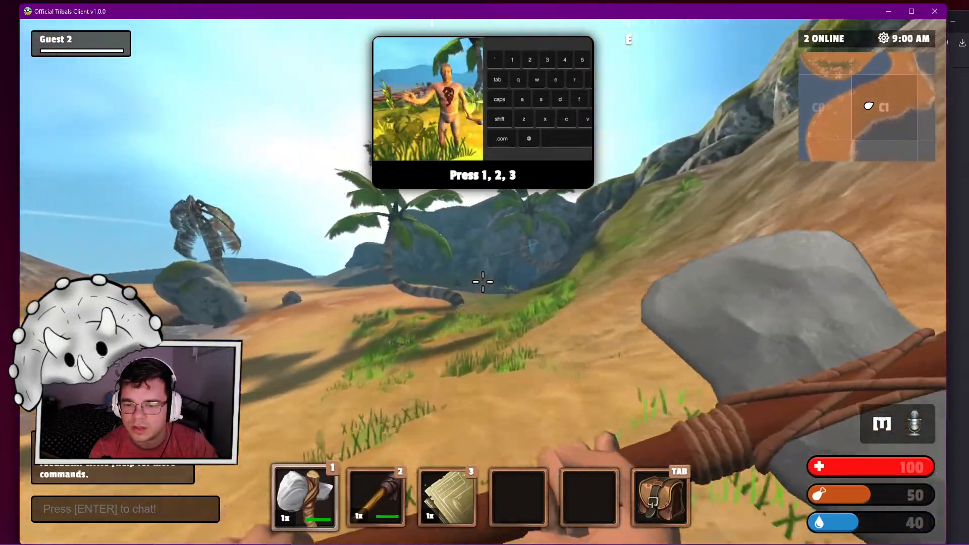
key(3)
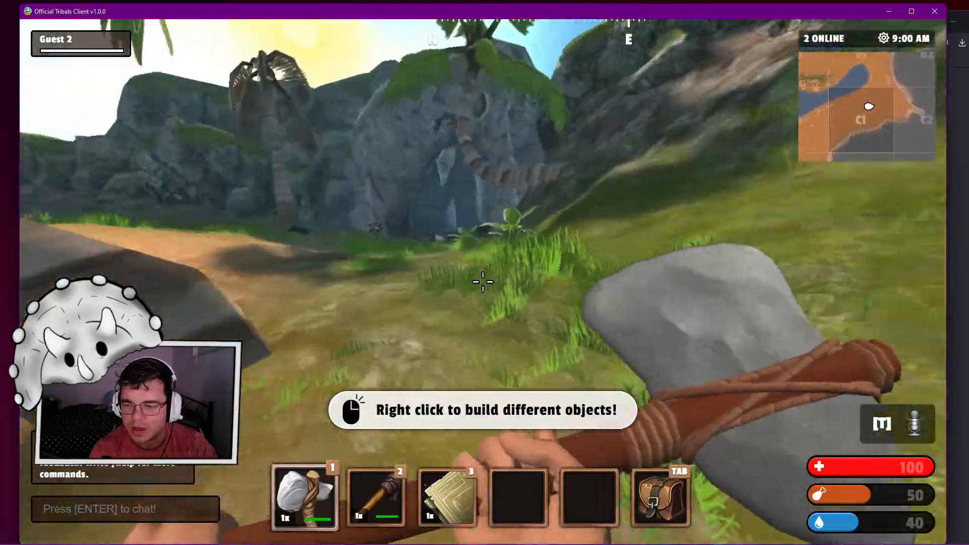
mouse_move(483, 282)
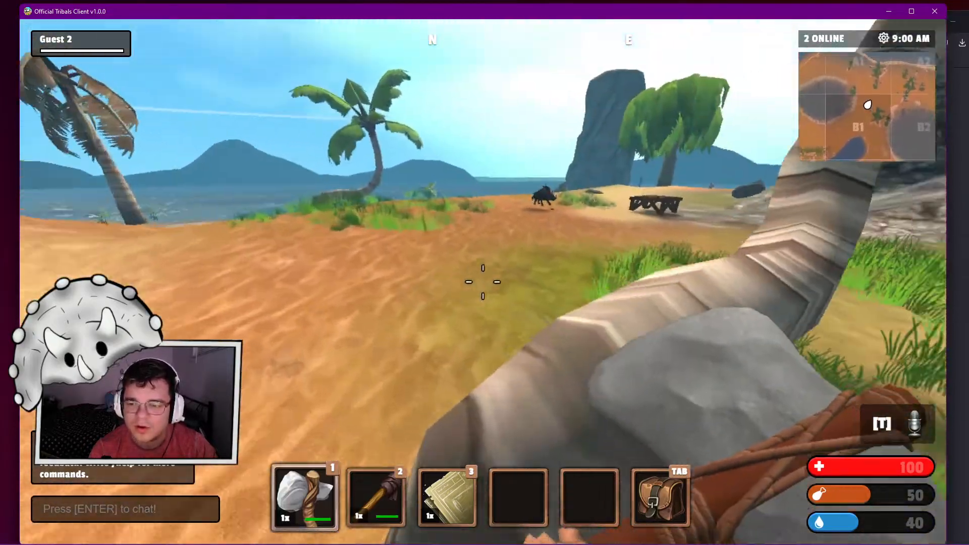
mouse_move(482, 281)
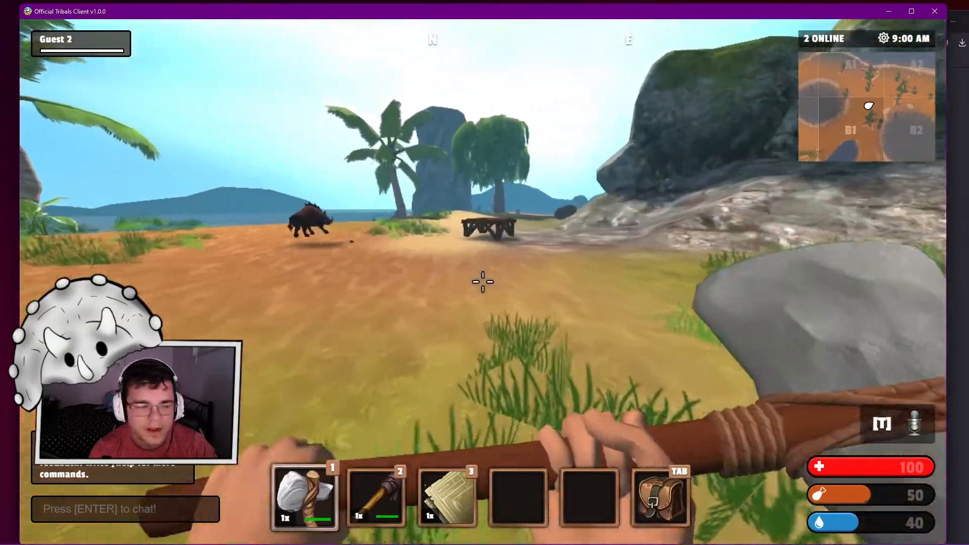